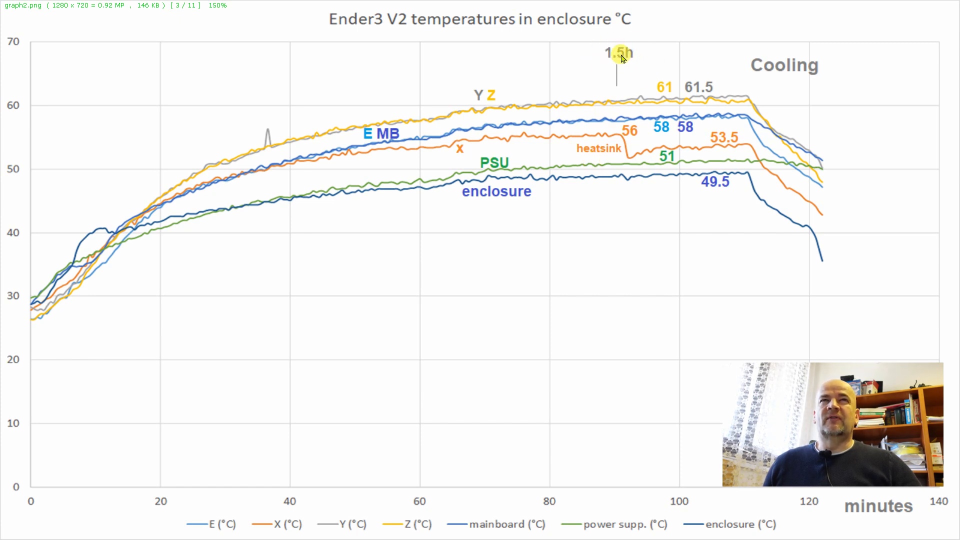
pyautogui.moveTo(527, 104)
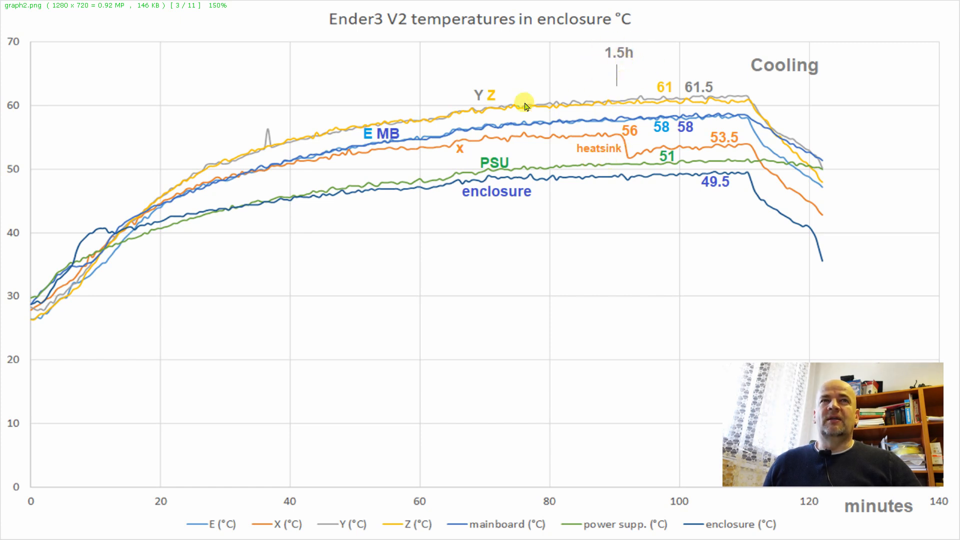
pyautogui.moveTo(705, 98)
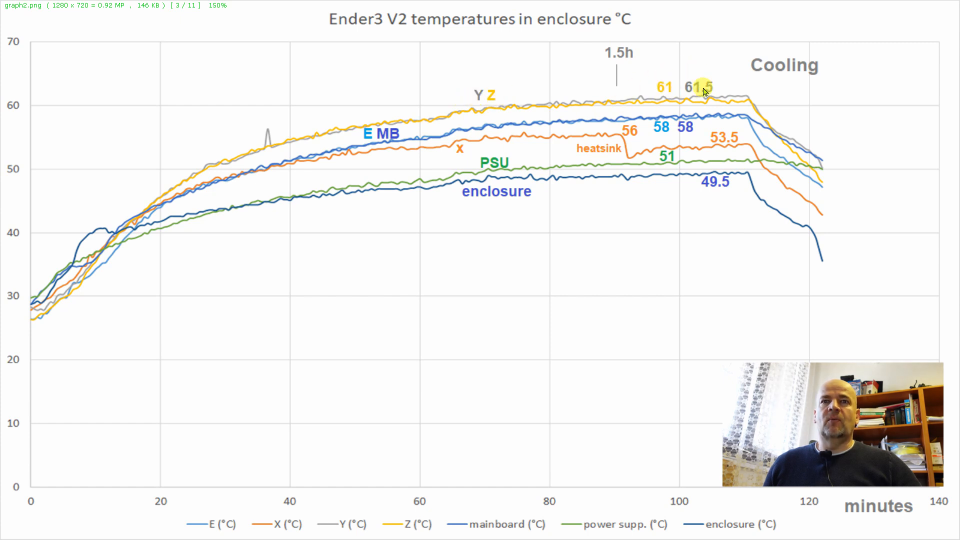
pyautogui.moveTo(554, 106)
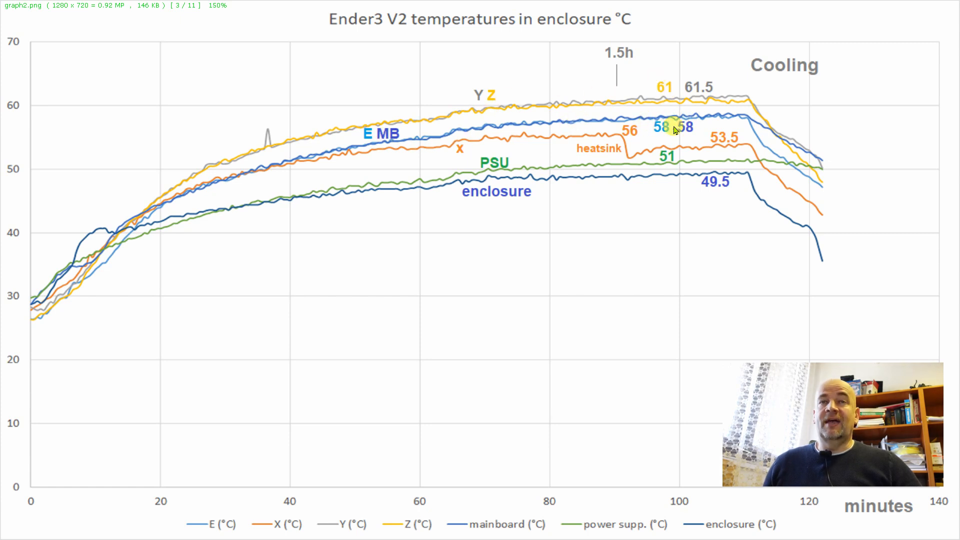
pyautogui.moveTo(456, 156)
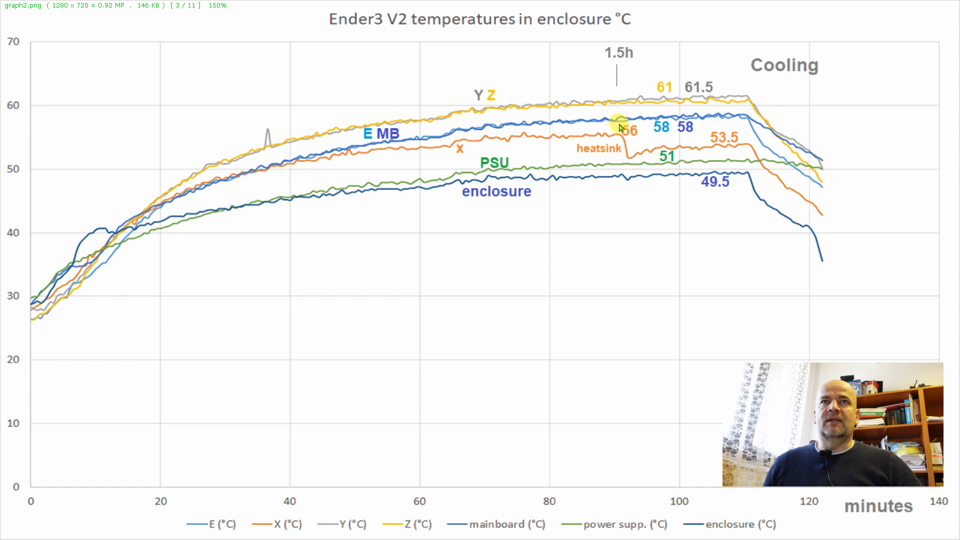
pyautogui.moveTo(566, 153)
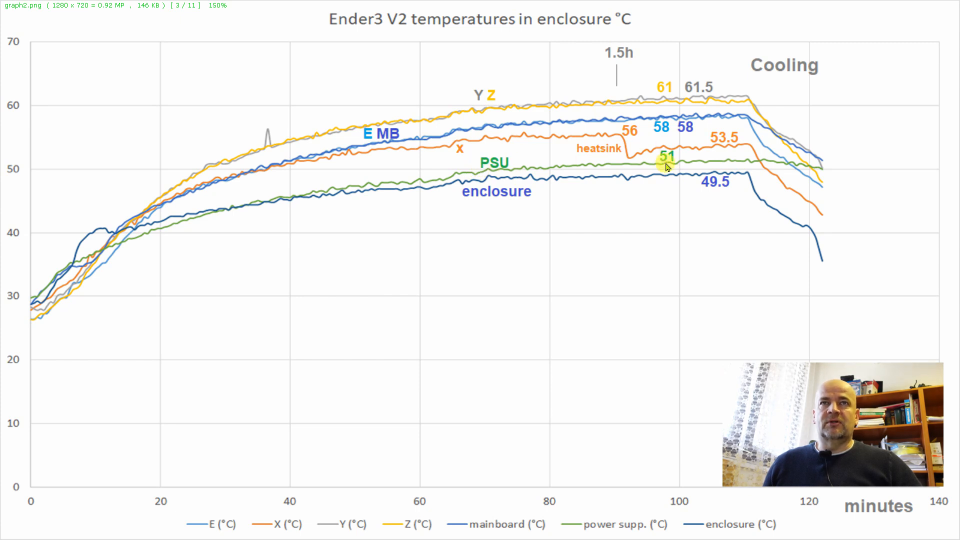
pyautogui.moveTo(165, 230)
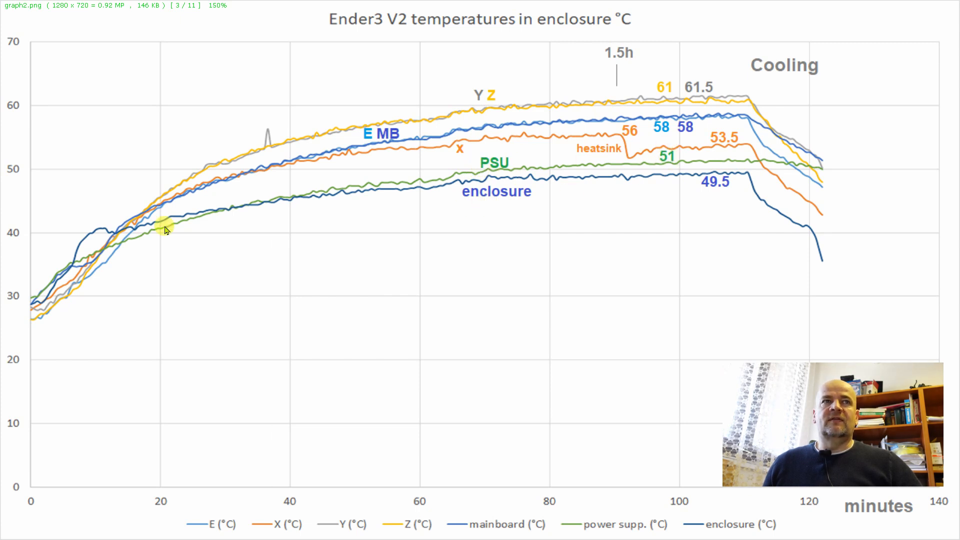
pyautogui.moveTo(456, 210)
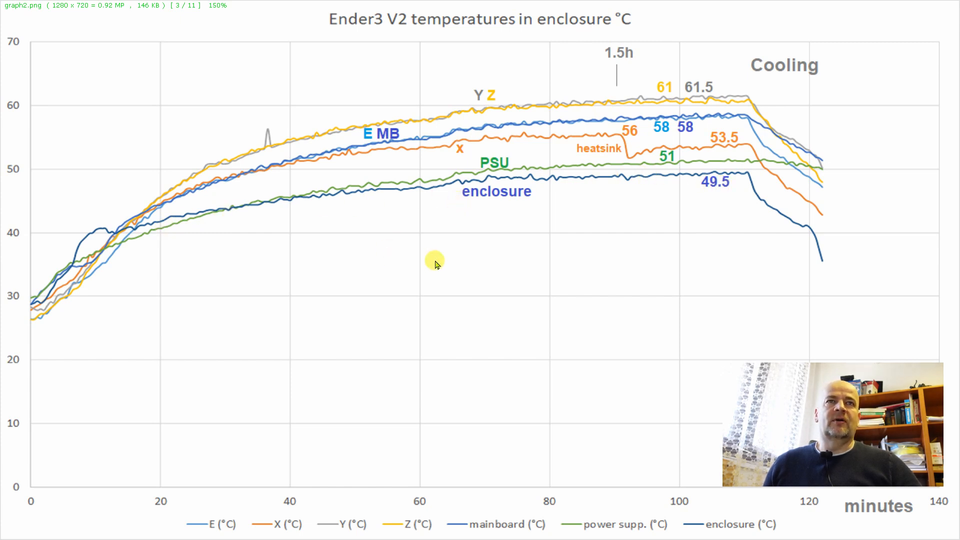
pyautogui.moveTo(288, 199)
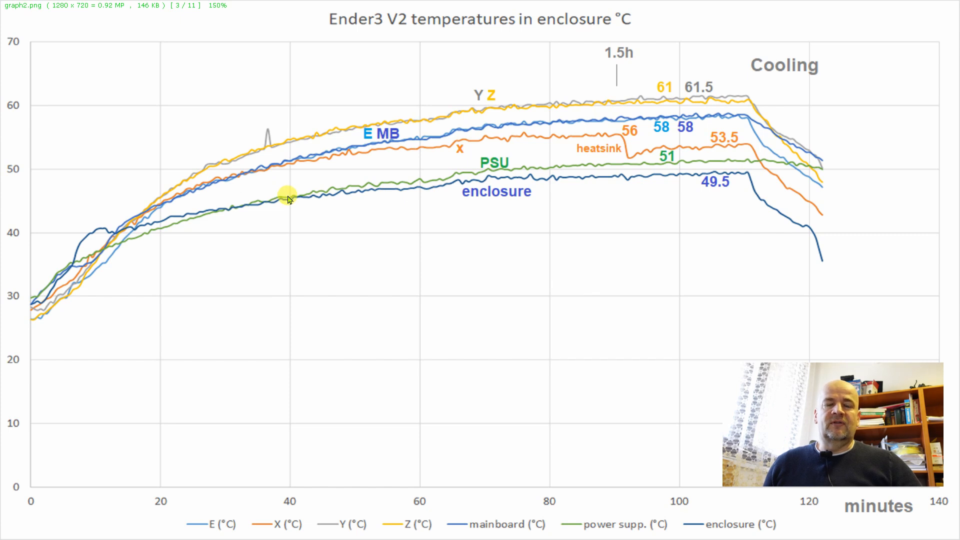